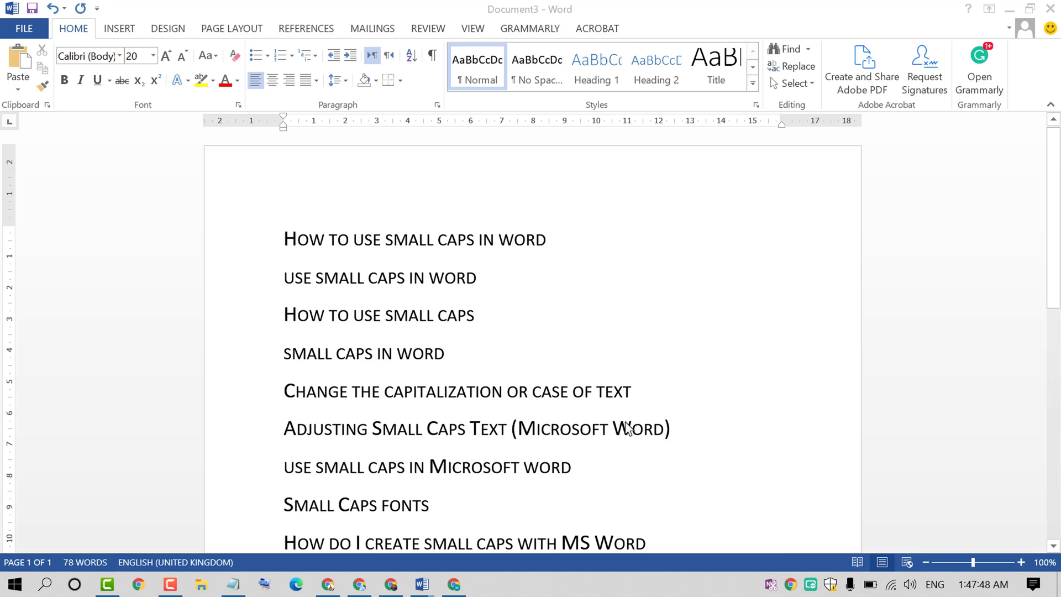
mouse_move(608, 413)
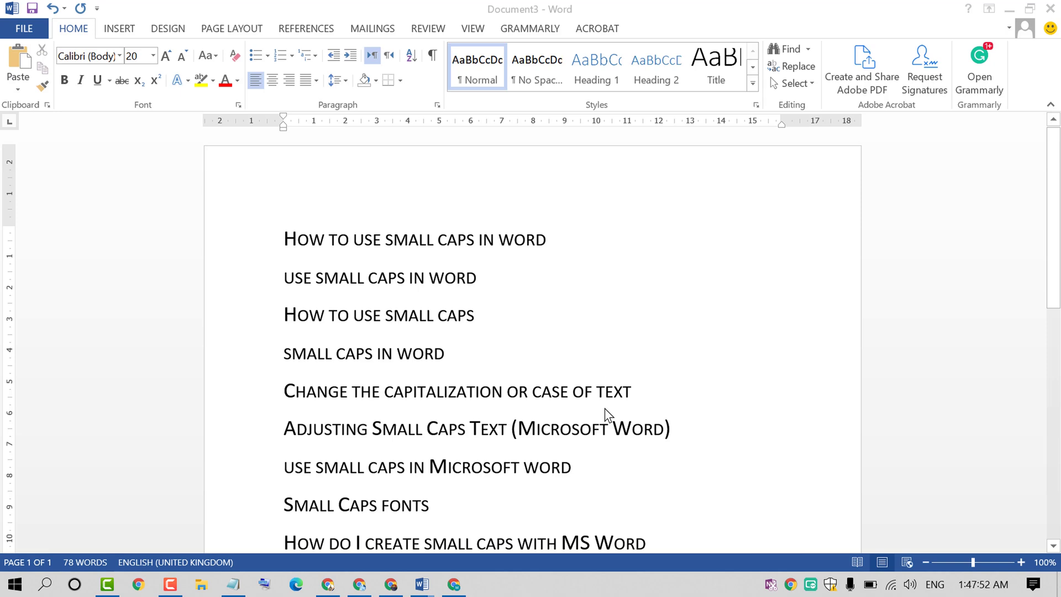
mouse_move(310, 202)
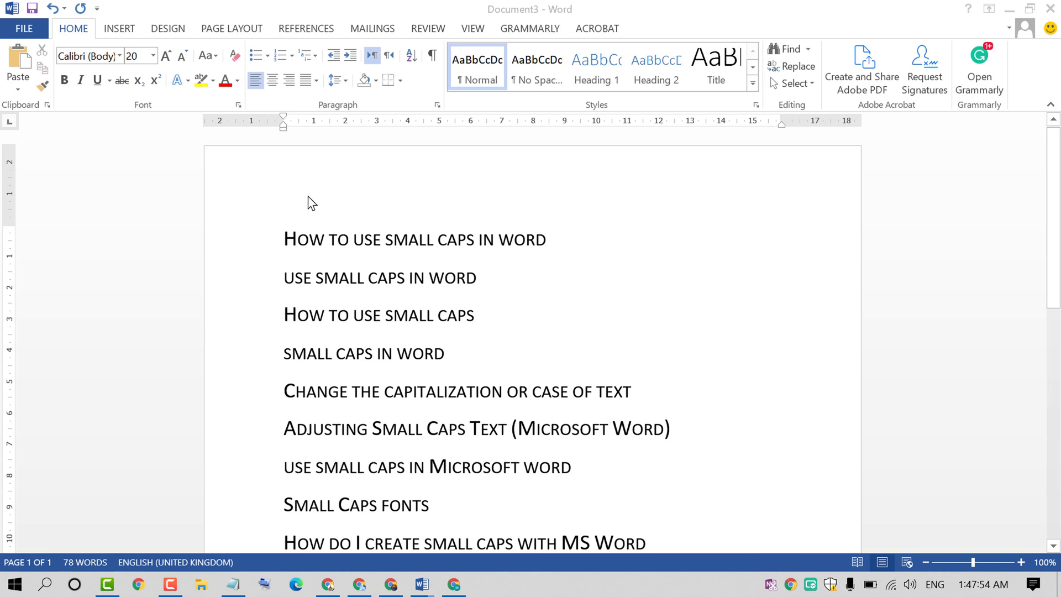
mouse_move(612, 294)
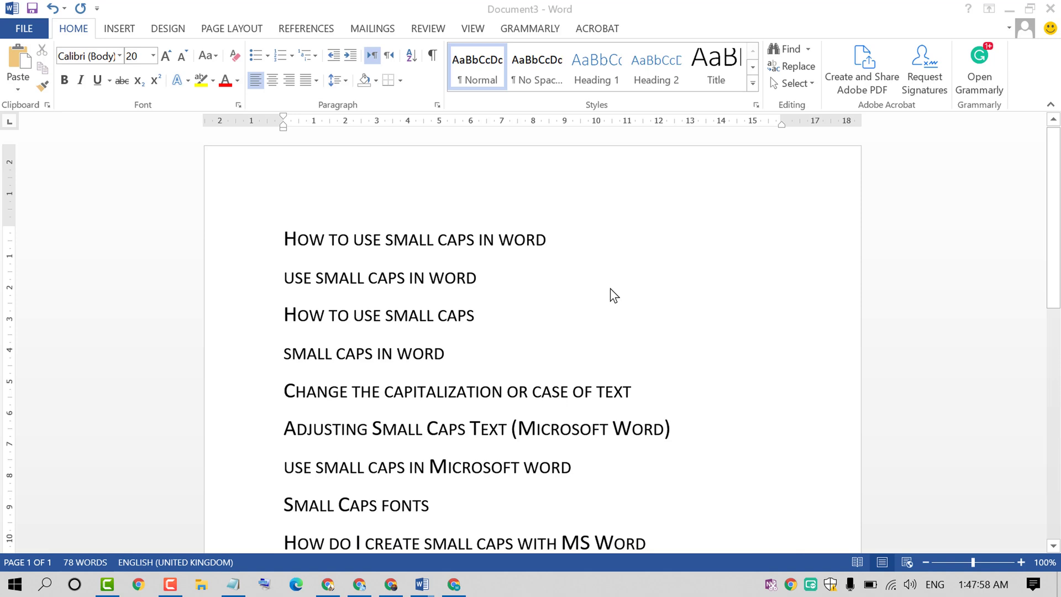
mouse_move(472, 179)
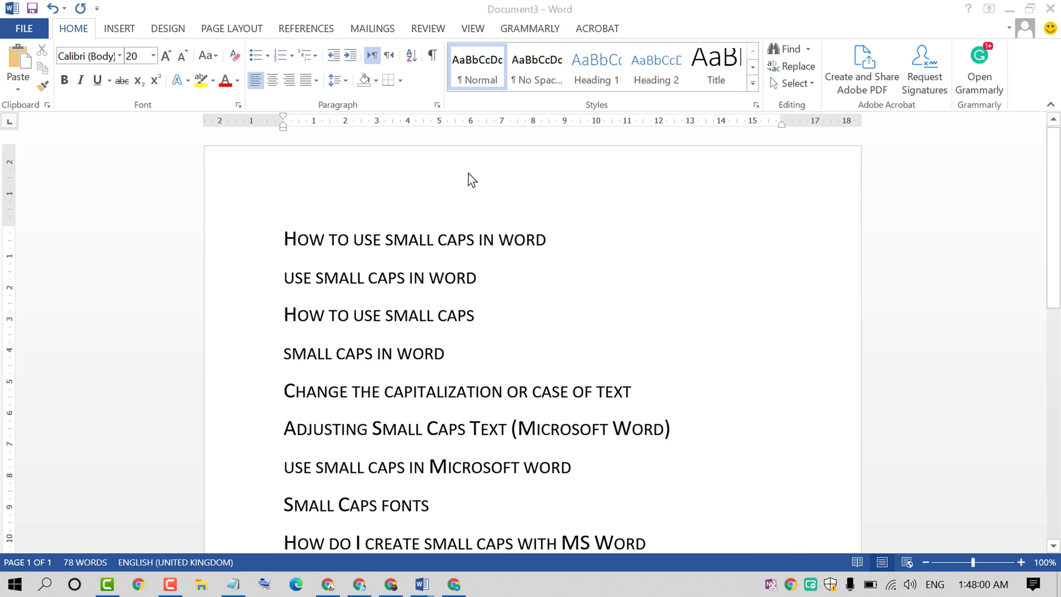
mouse_move(318, 358)
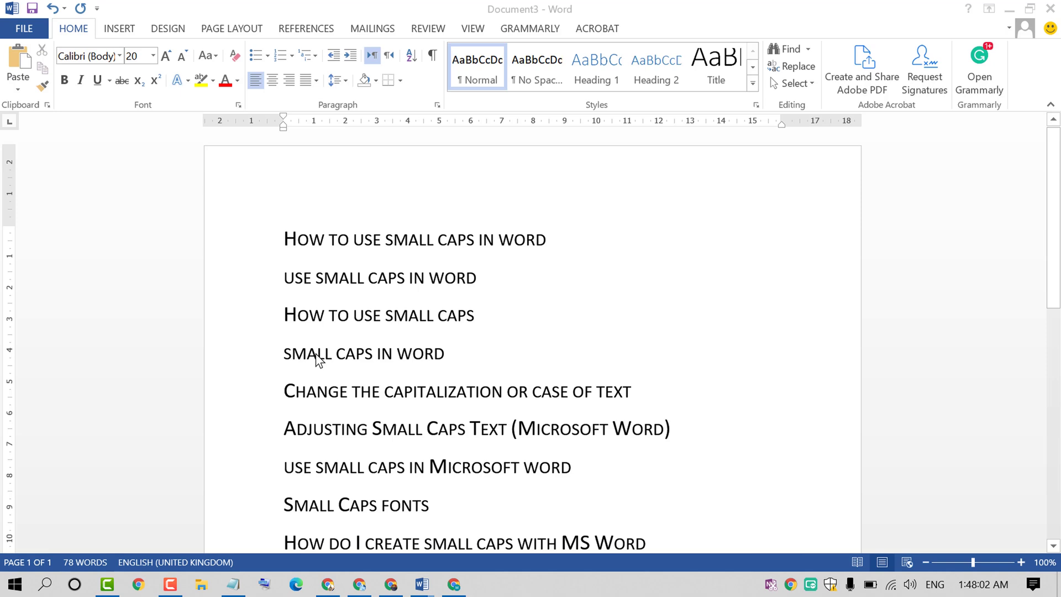
mouse_move(434, 274)
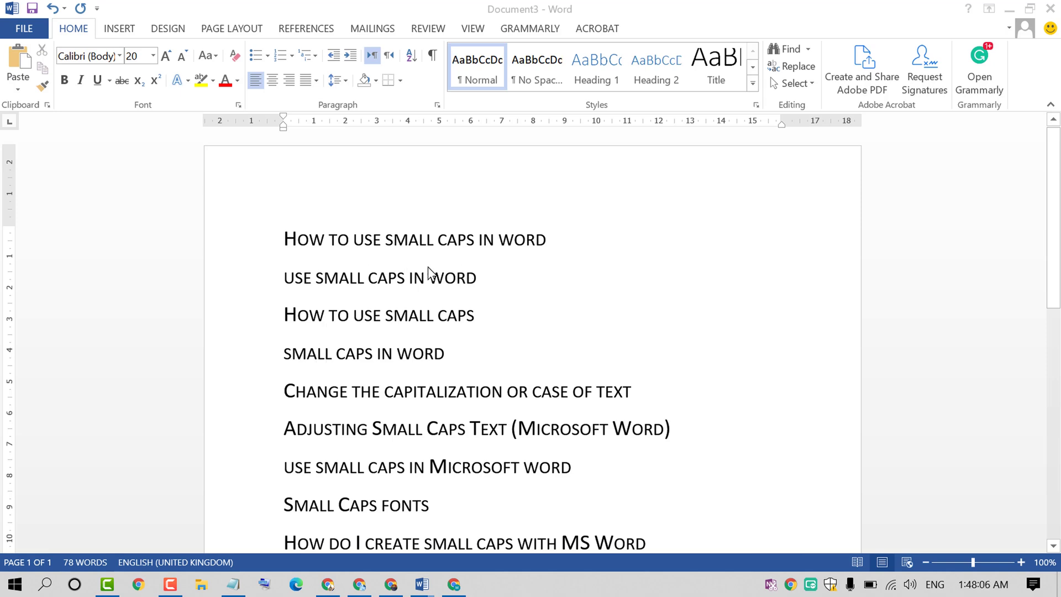
mouse_move(577, 296)
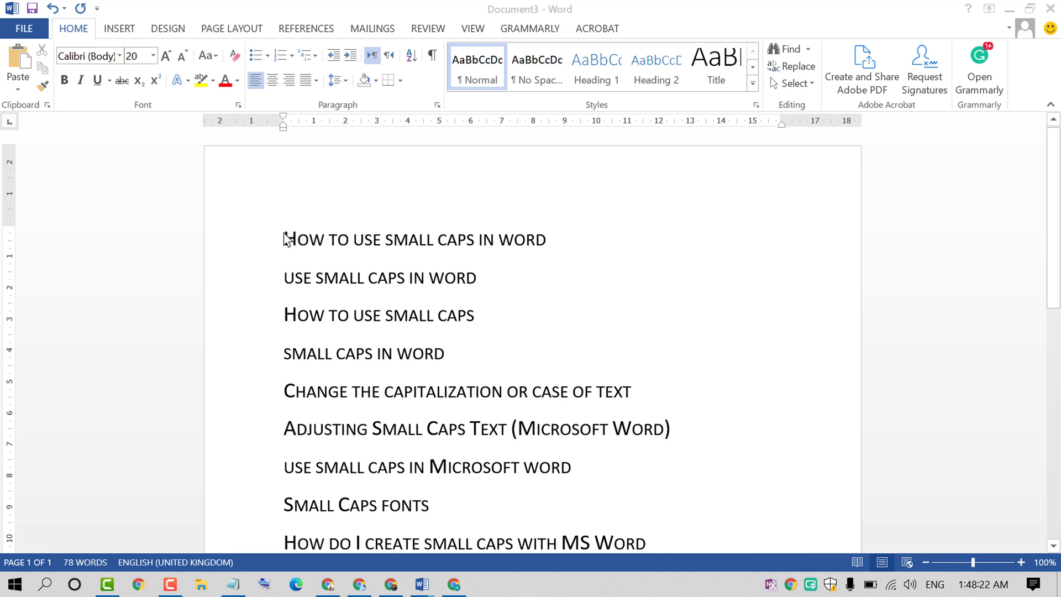
Select all the headings and remove small caps with Ctrl+Shift+K, restoring normal text
left_click(349, 315)
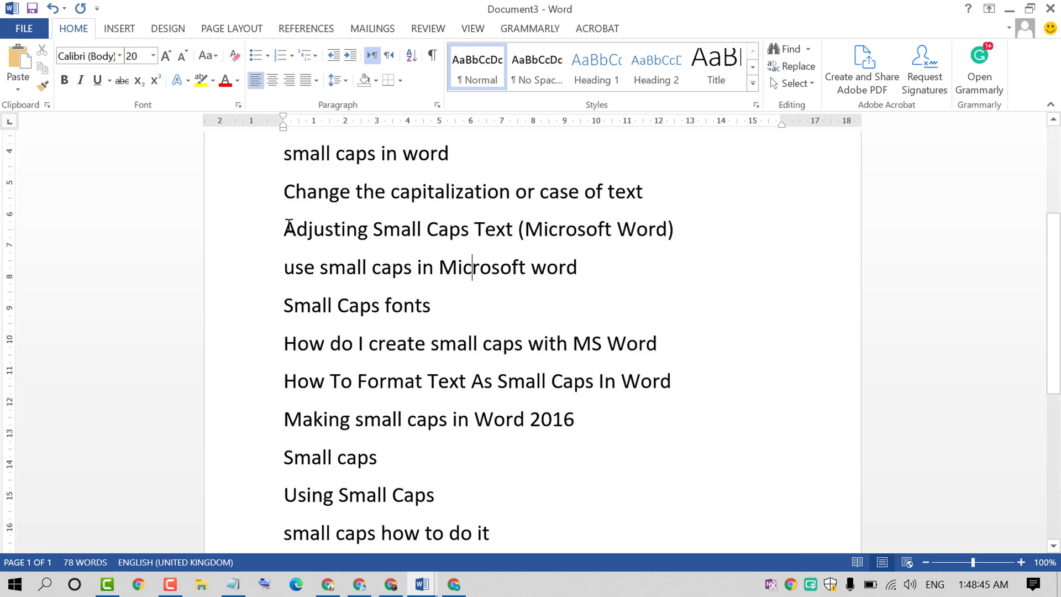
left_click_drag(284, 229, 578, 266)
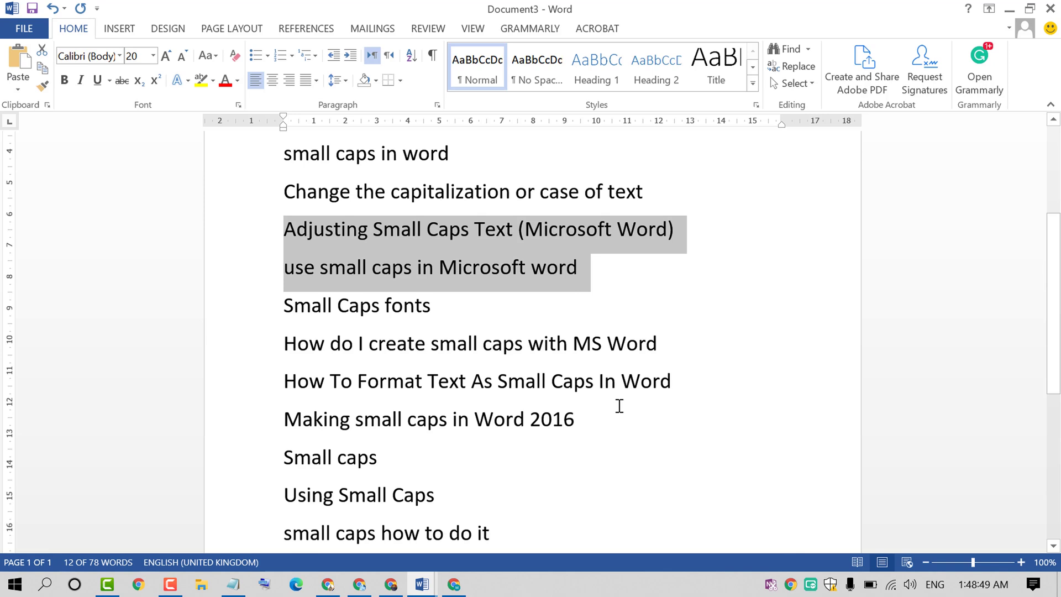
mouse_move(433, 261)
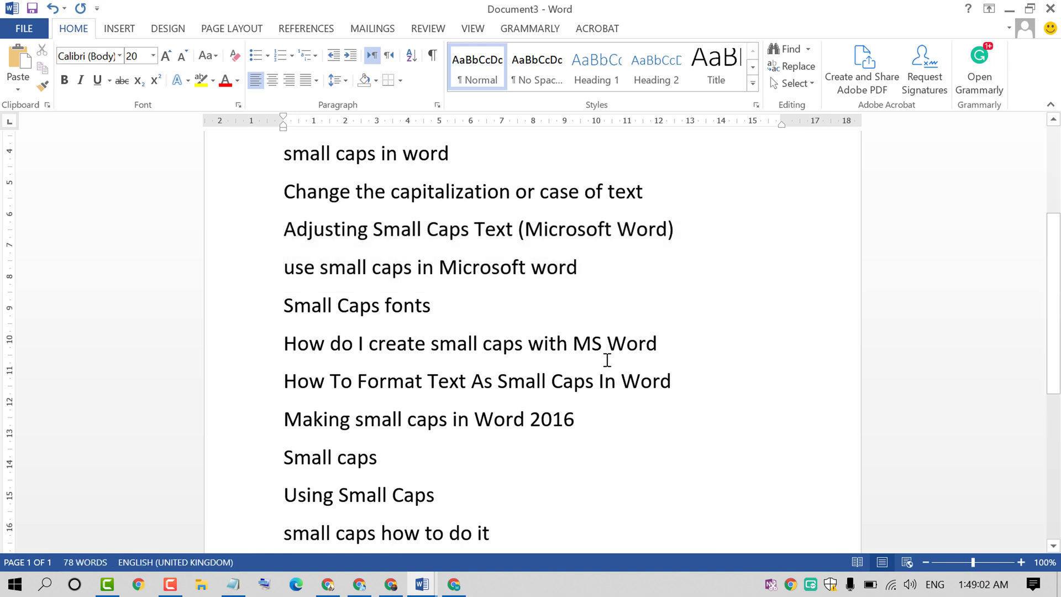
scroll("down", 3)
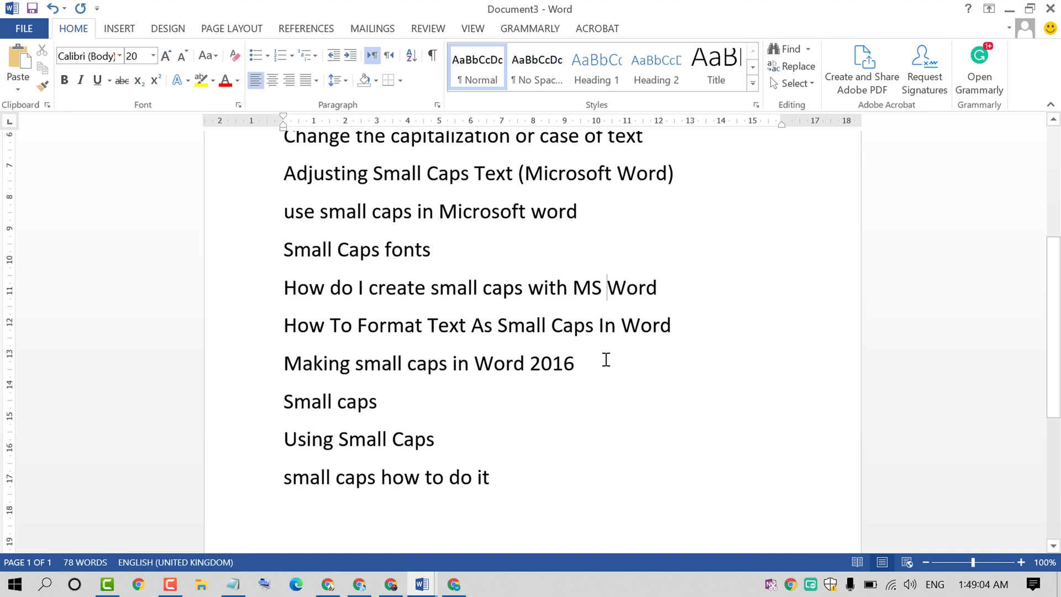